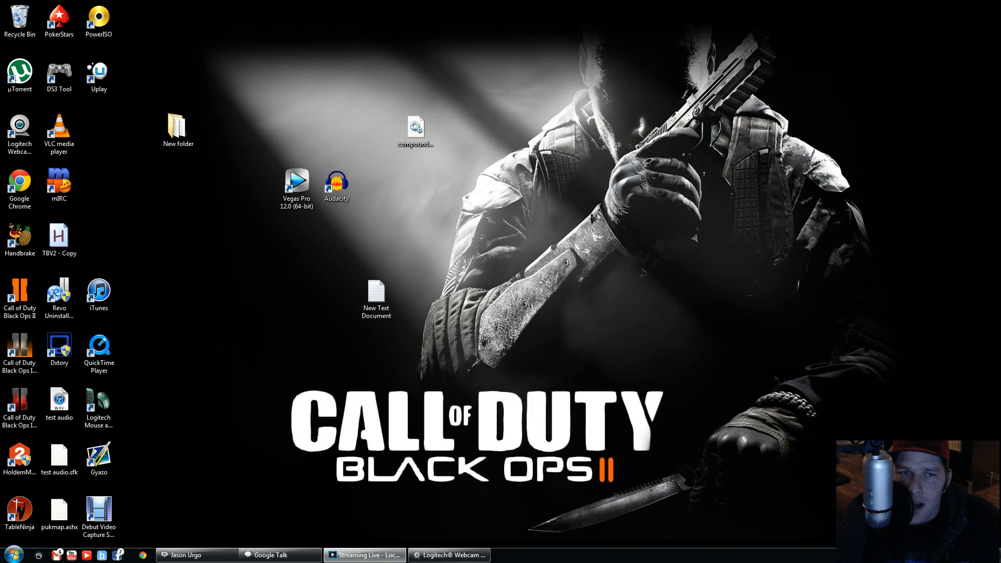
{"action": "mouse_move", "coordinate": [276, 290]}
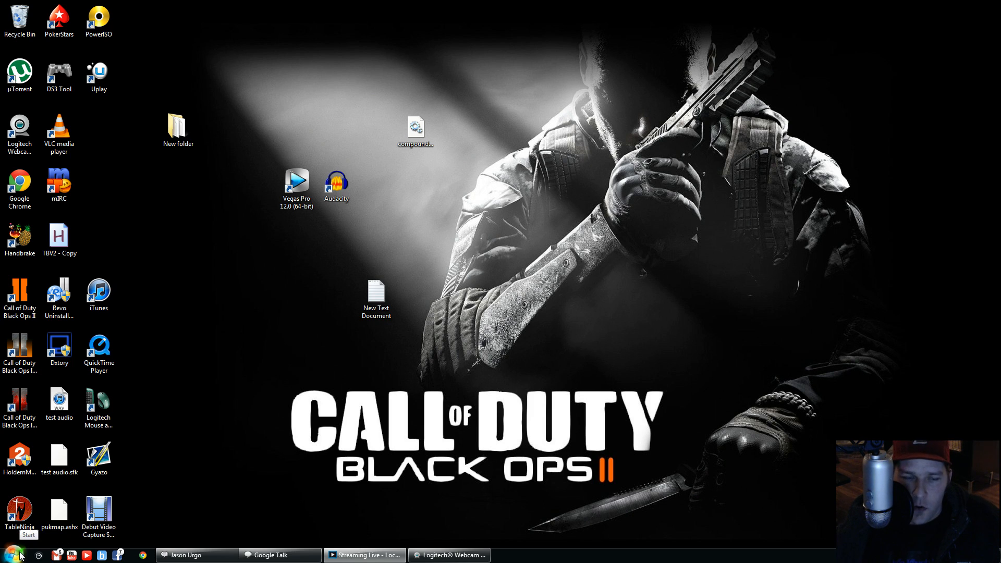
Step: Browse from Computer through Local Disk (C:), Program Files and Sony into Vegas Pro 12.0
{"action": "left_click", "coordinate": [8, 554]}
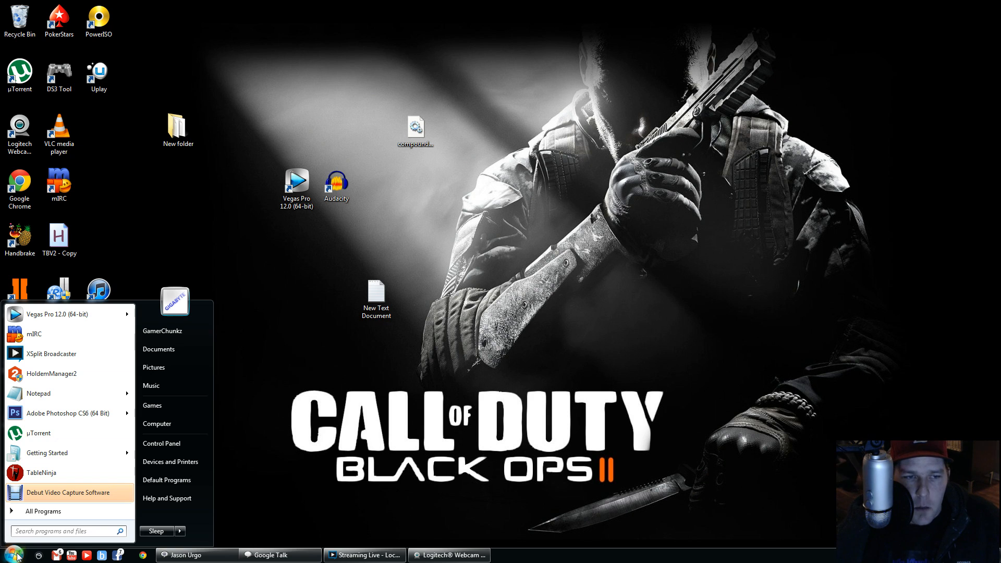
{"action": "left_click", "coordinate": [156, 423]}
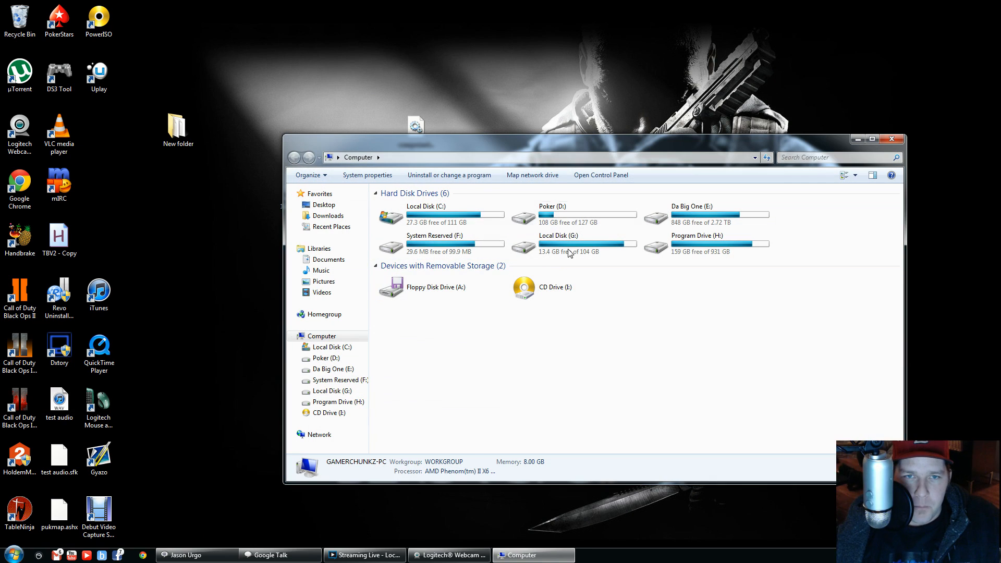
{"action": "double_click", "coordinate": [426, 215]}
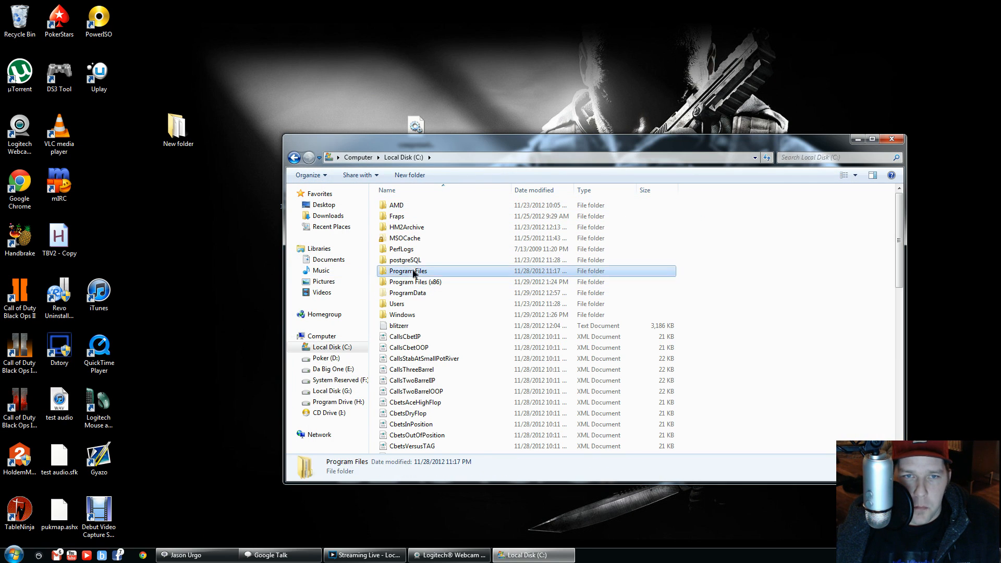
{"action": "double_click", "coordinate": [407, 270]}
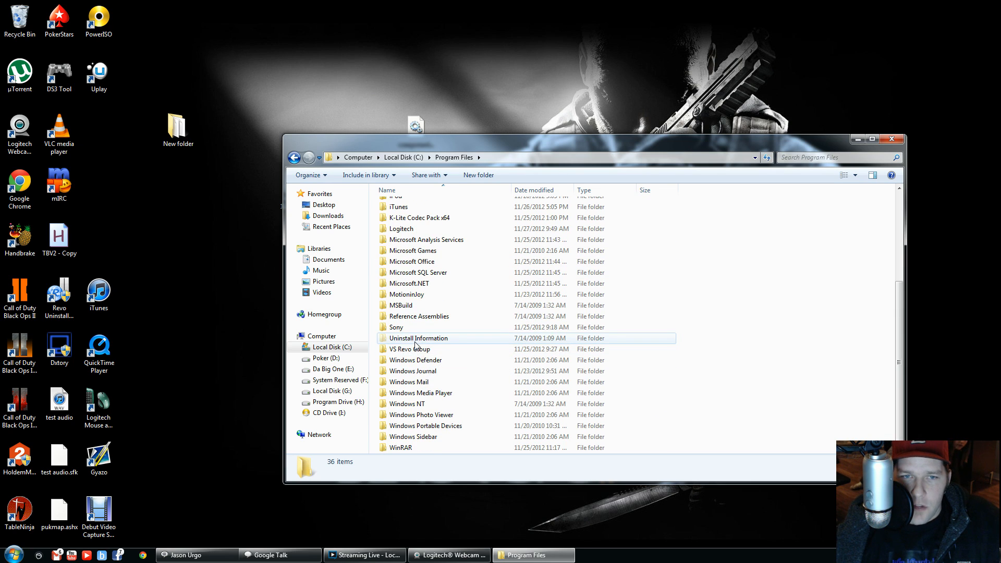
{"action": "mouse_move", "coordinate": [395, 328]}
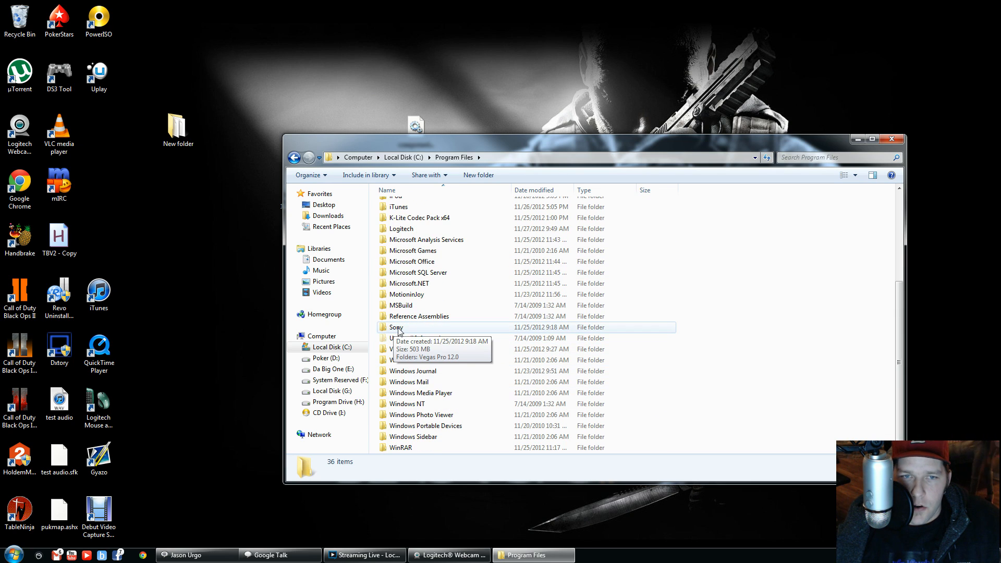
{"action": "double_click", "coordinate": [396, 327]}
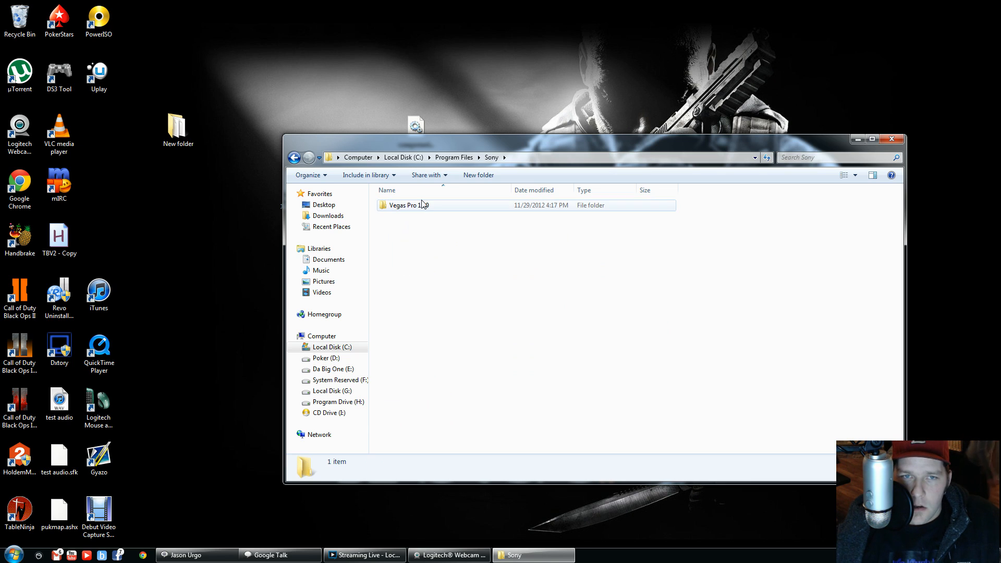
{"action": "double_click", "coordinate": [406, 205]}
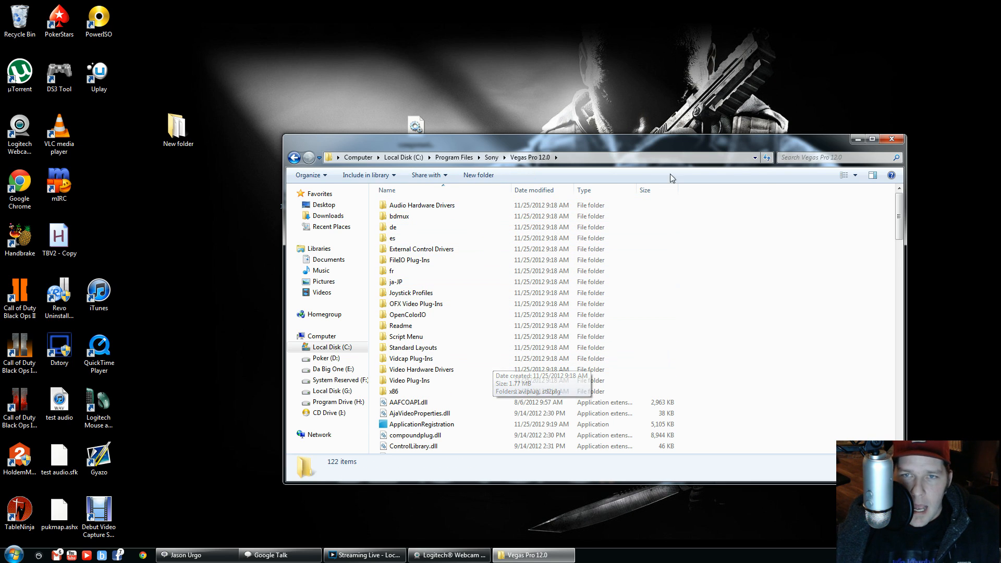
Step: Search the Vegas Pro 12.0 folder for 'com' and select compoundplug.dll in the results
{"action": "left_click", "coordinate": [830, 158]}
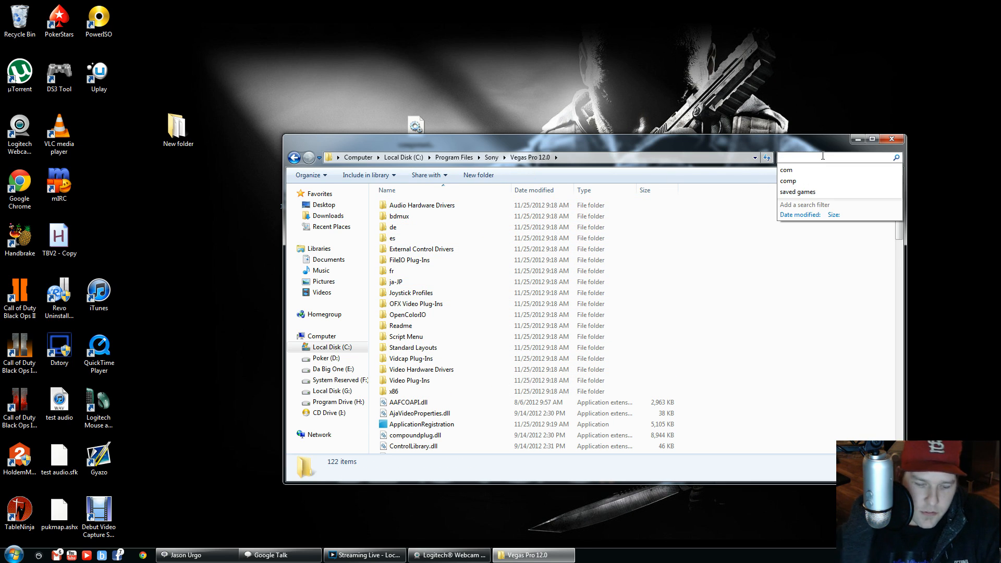
{"action": "type", "text": "com"}
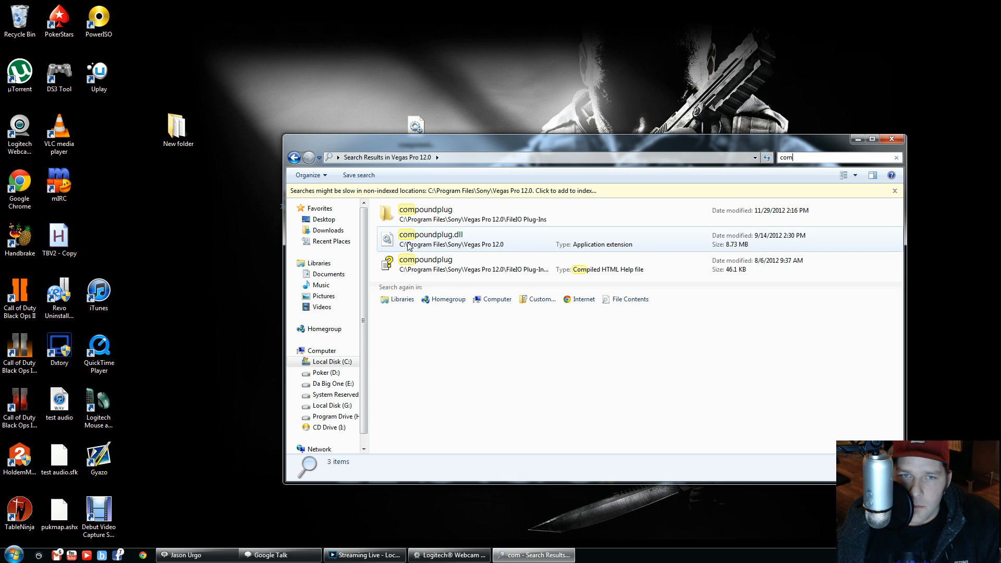
{"action": "left_click", "coordinate": [429, 244]}
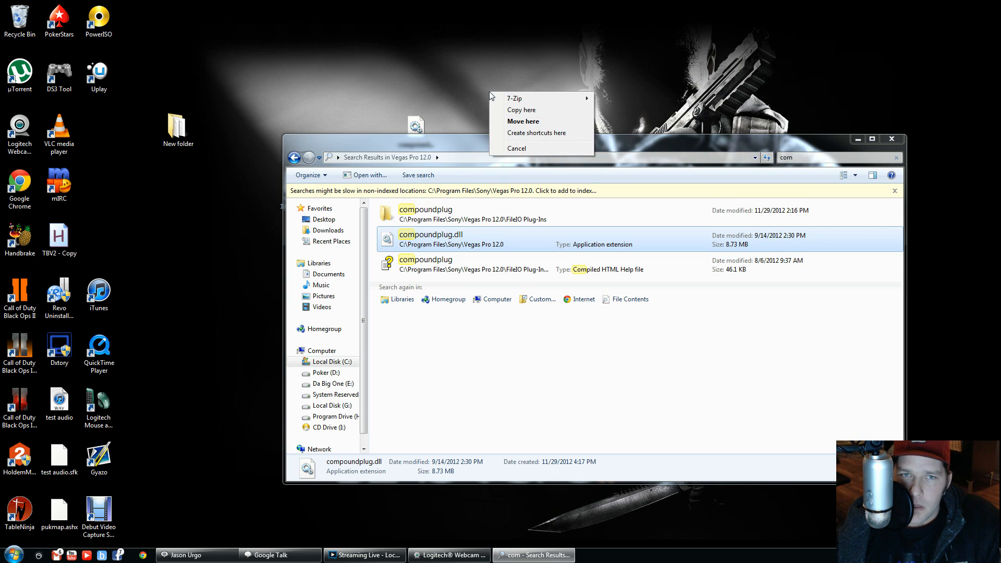
{"action": "mouse_move", "coordinate": [527, 110]}
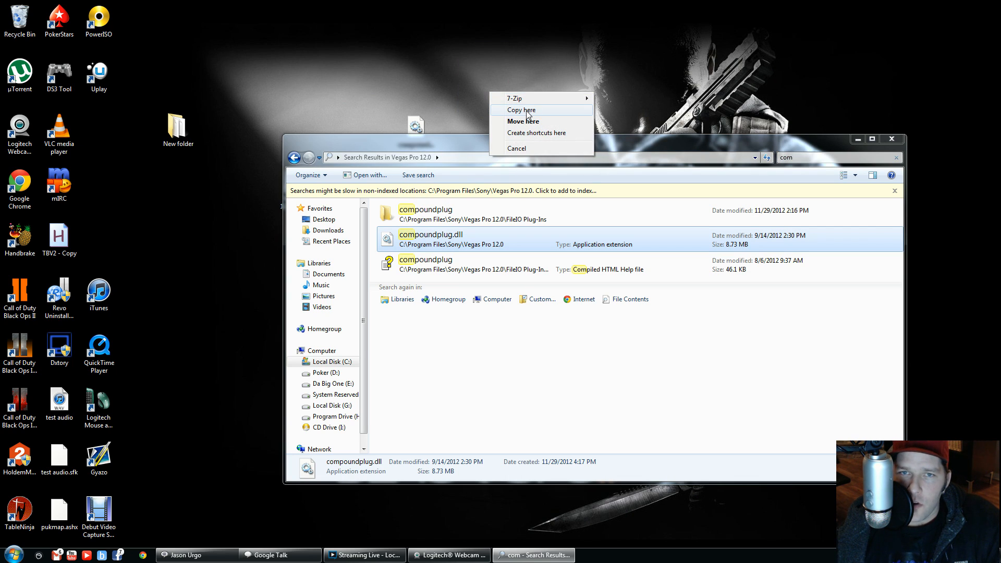
{"action": "mouse_move", "coordinate": [523, 121]}
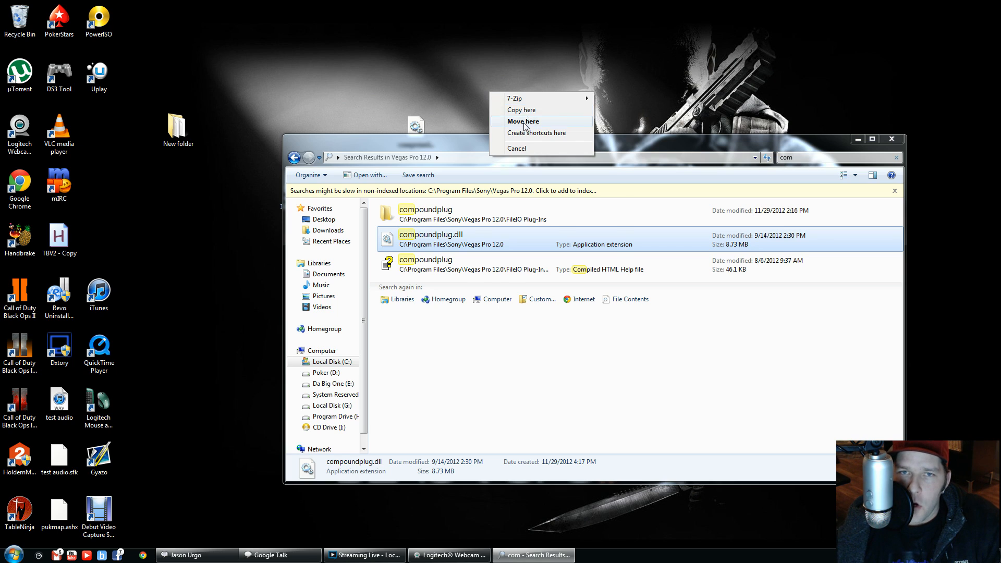
Step: Delete compoundplug.dll and confirm sending it to the Recycle Bin
{"action": "left_click", "coordinate": [522, 121]}
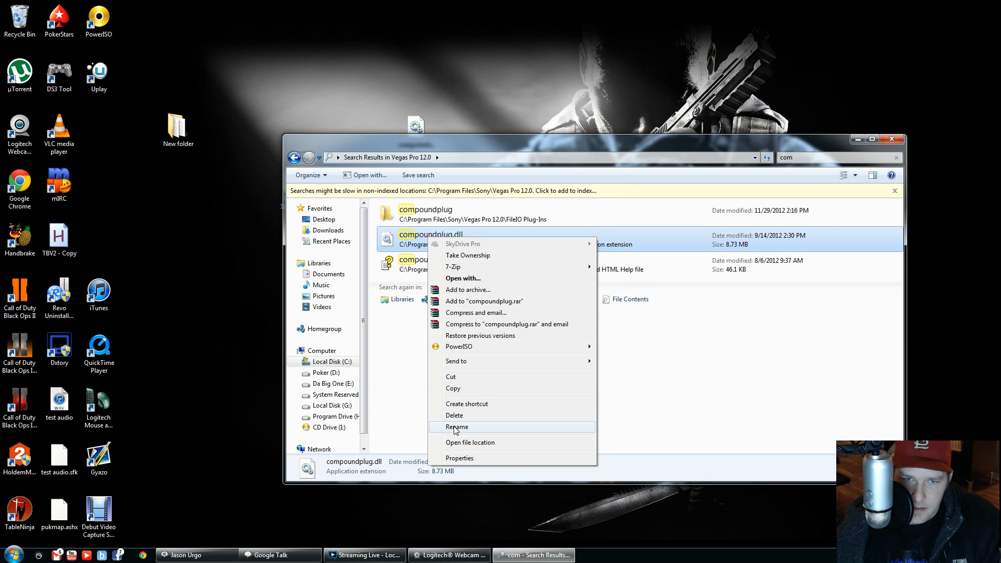
{"action": "left_click", "coordinate": [454, 415]}
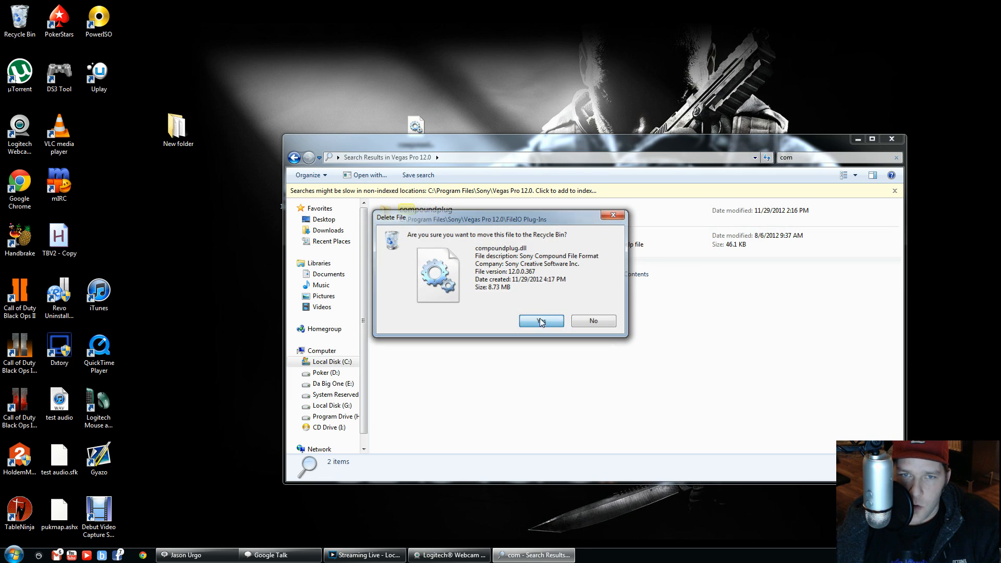
{"action": "left_click", "coordinate": [540, 320]}
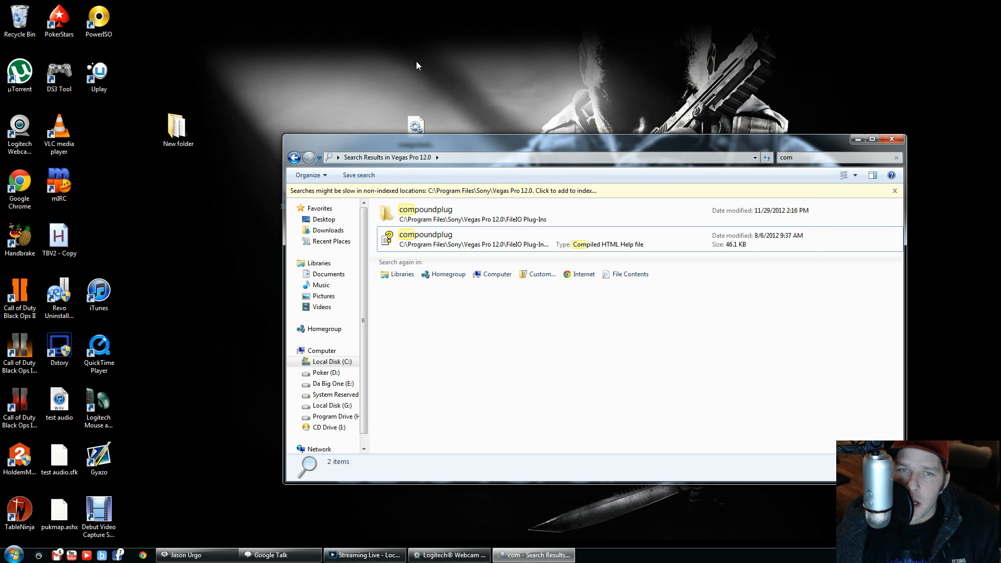
{"action": "mouse_move", "coordinate": [418, 113]}
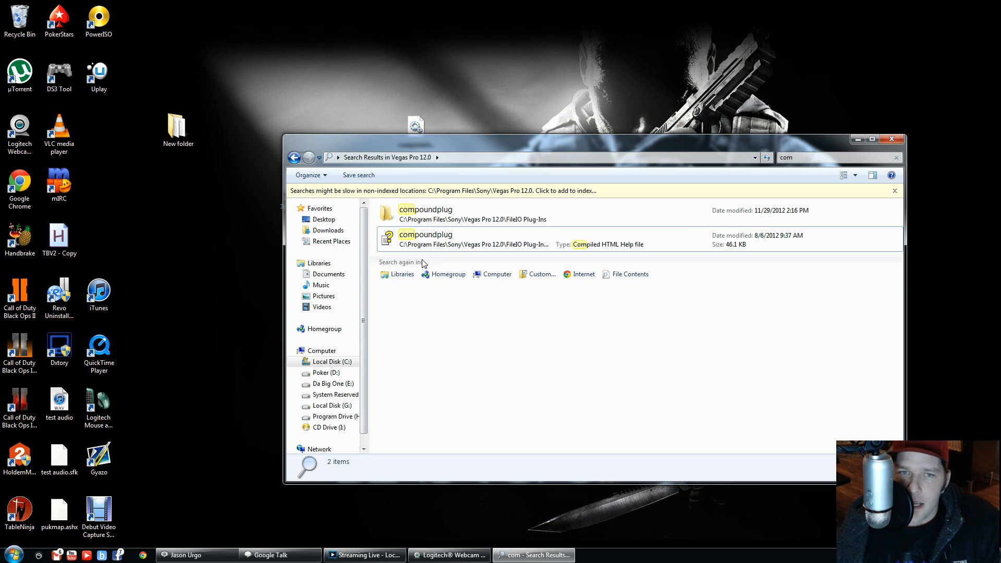
{"action": "mouse_move", "coordinate": [445, 260]}
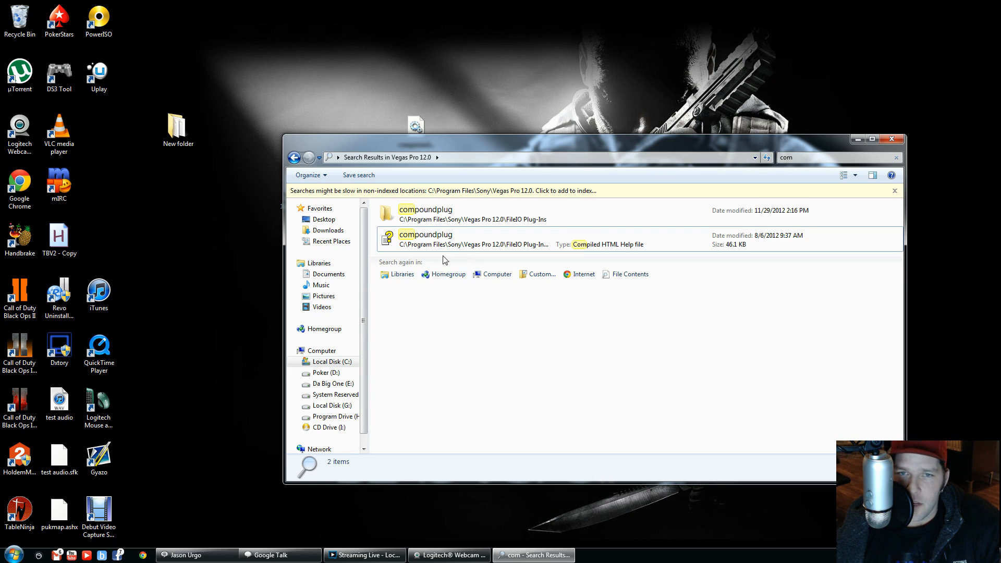
{"action": "mouse_move", "coordinate": [297, 128]}
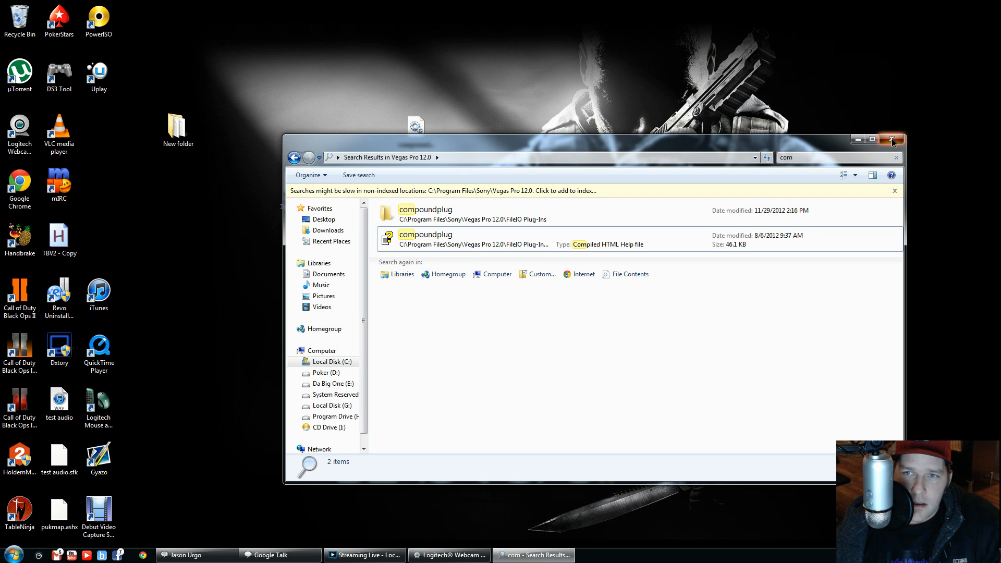
Step: Launch Vegas Pro 12.0 (64-bit) from the Start menu, then open Computer
{"action": "left_click", "coordinate": [892, 139]}
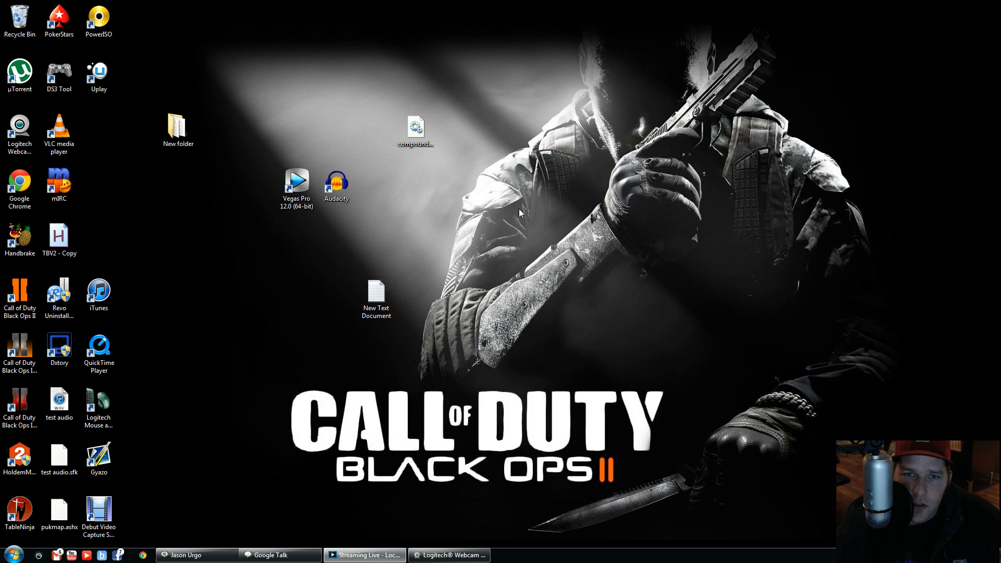
{"action": "left_click", "coordinate": [6, 554]}
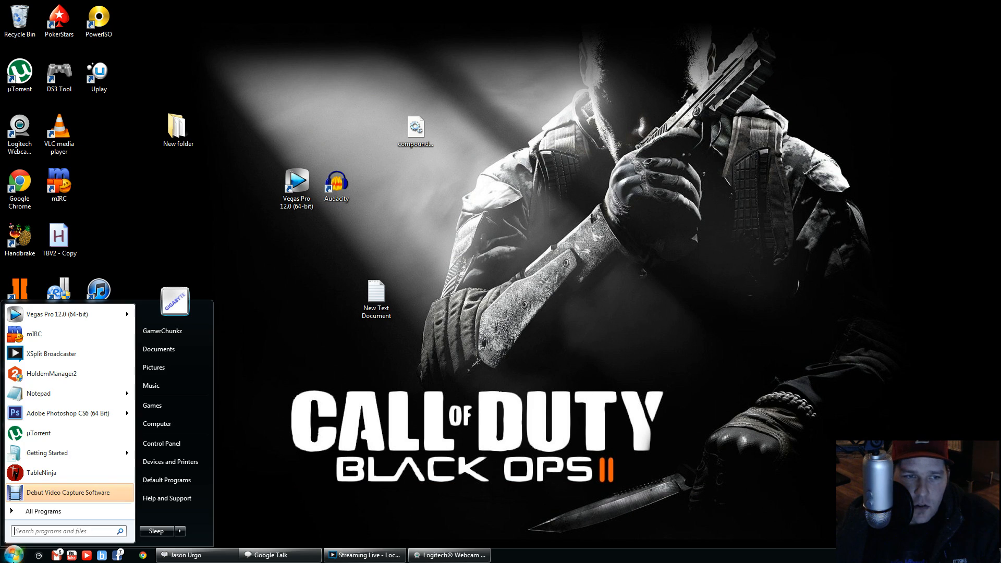
{"action": "left_click", "coordinate": [54, 313]}
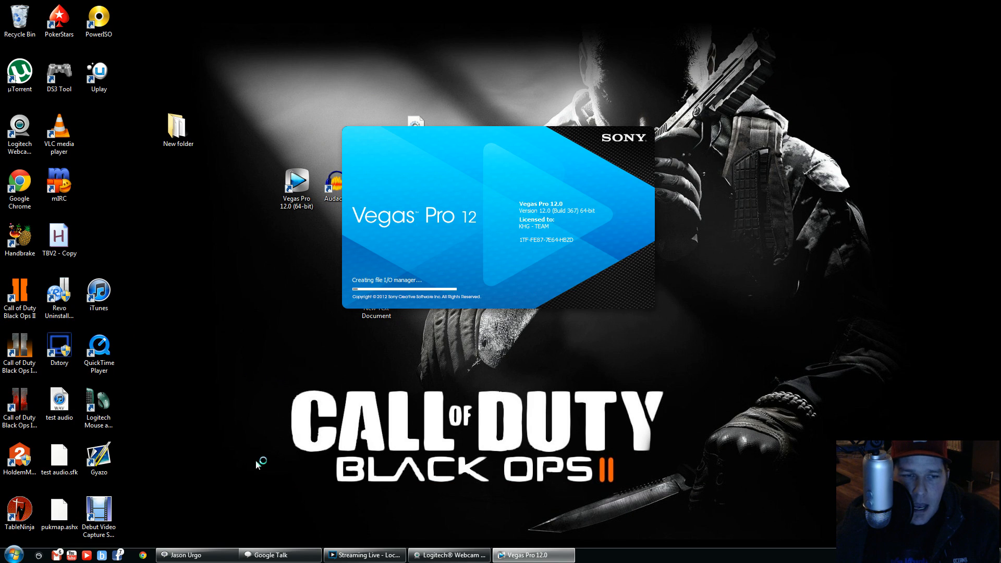
{"action": "left_click", "coordinate": [8, 554]}
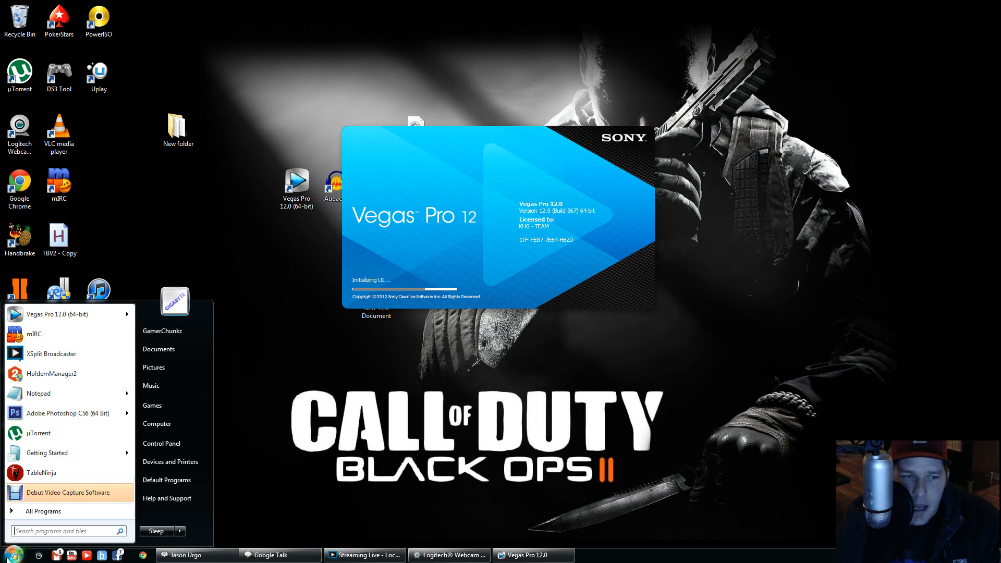
{"action": "left_click", "coordinate": [156, 423]}
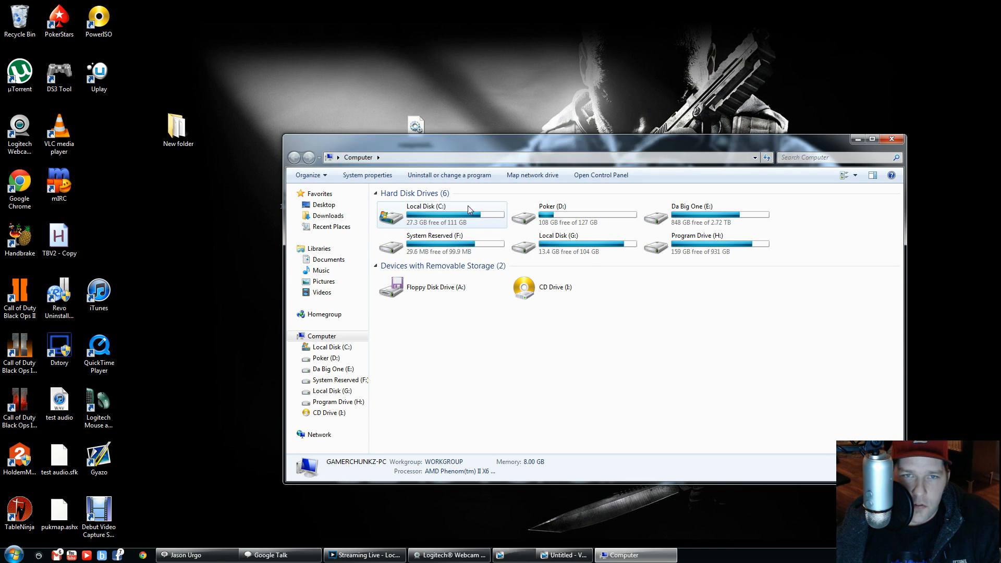
Step: Go from Local Disk (C:) into My Videos > Logitech Webcam and open Video 2's properties
{"action": "left_click", "coordinate": [534, 555]}
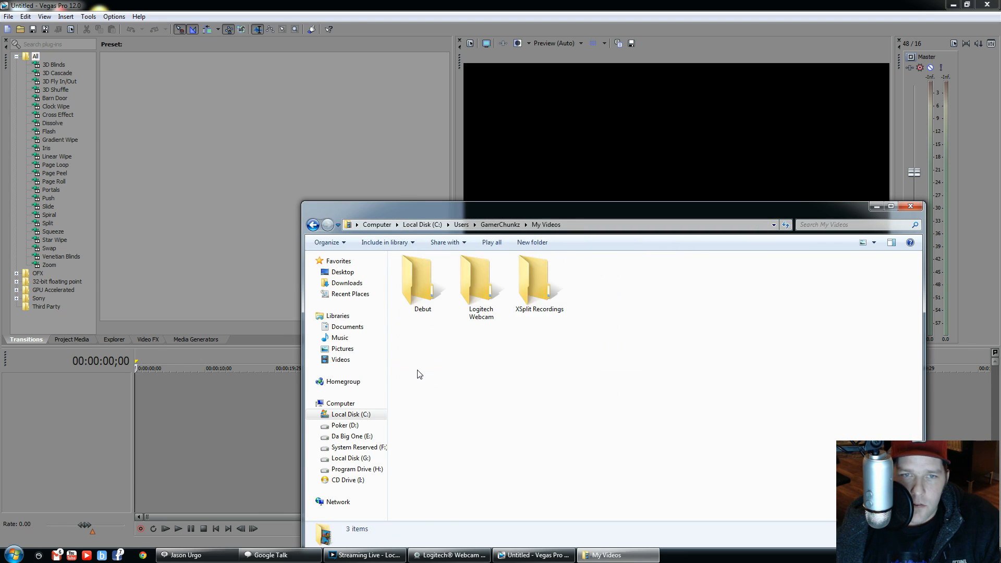
{"action": "double_click", "coordinate": [480, 281]}
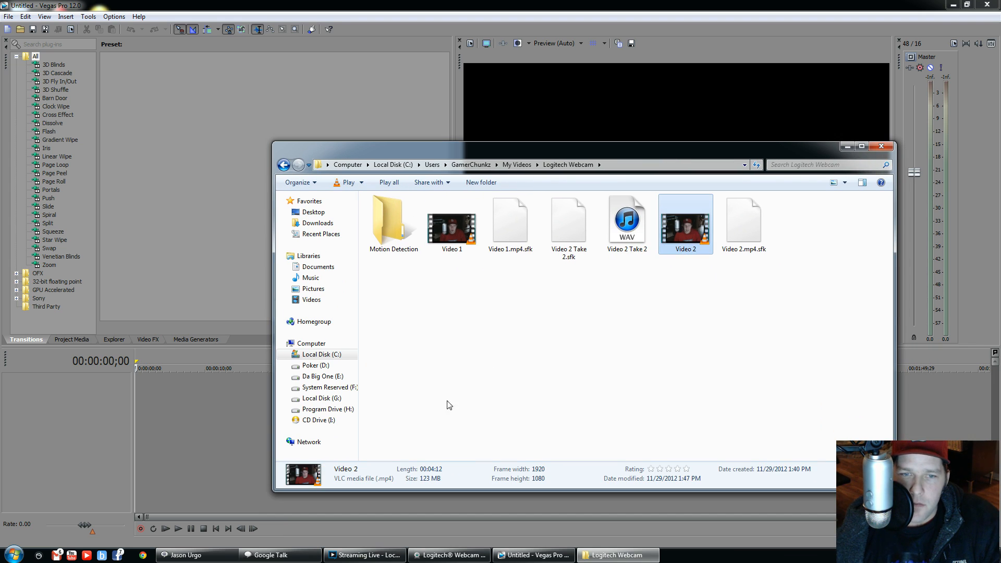
{"action": "mouse_move", "coordinate": [699, 482]}
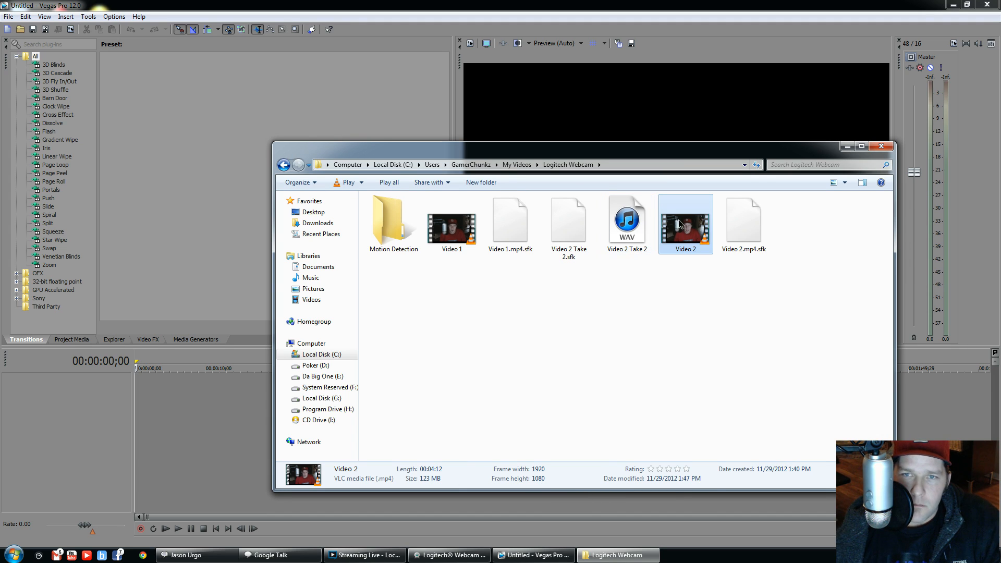
{"action": "double_click", "coordinate": [685, 223]}
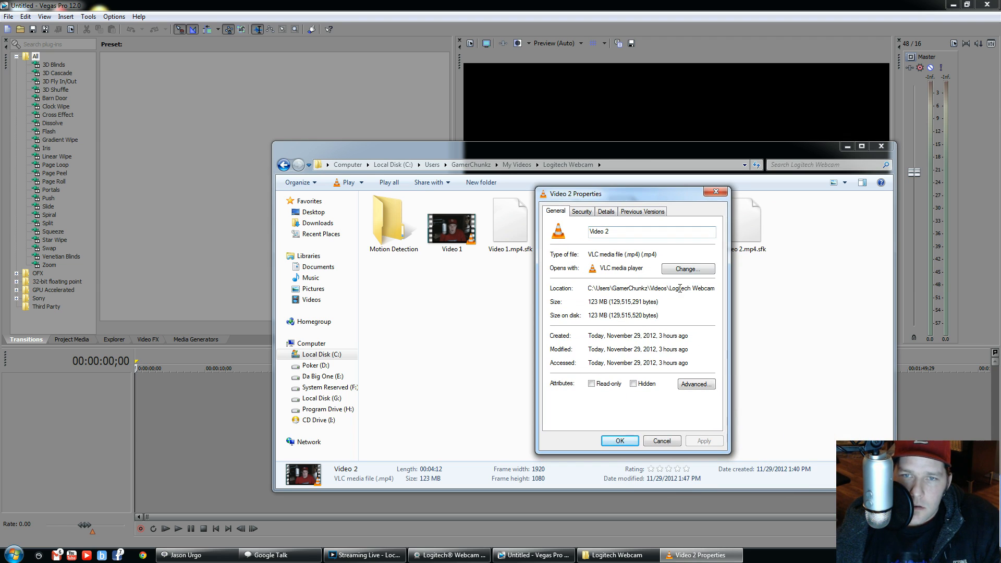
{"action": "left_click", "coordinate": [641, 211]}
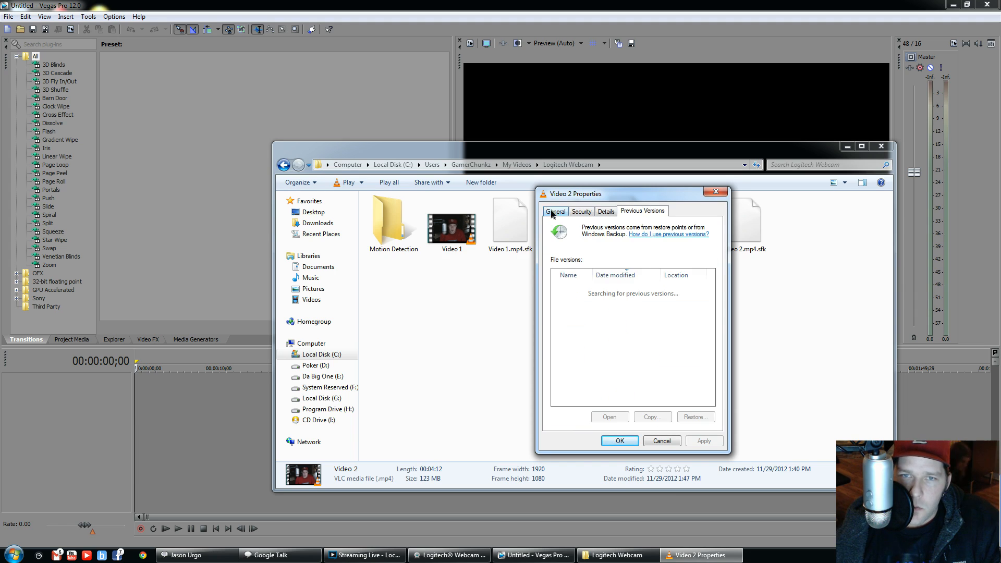
{"action": "left_click", "coordinate": [555, 211]}
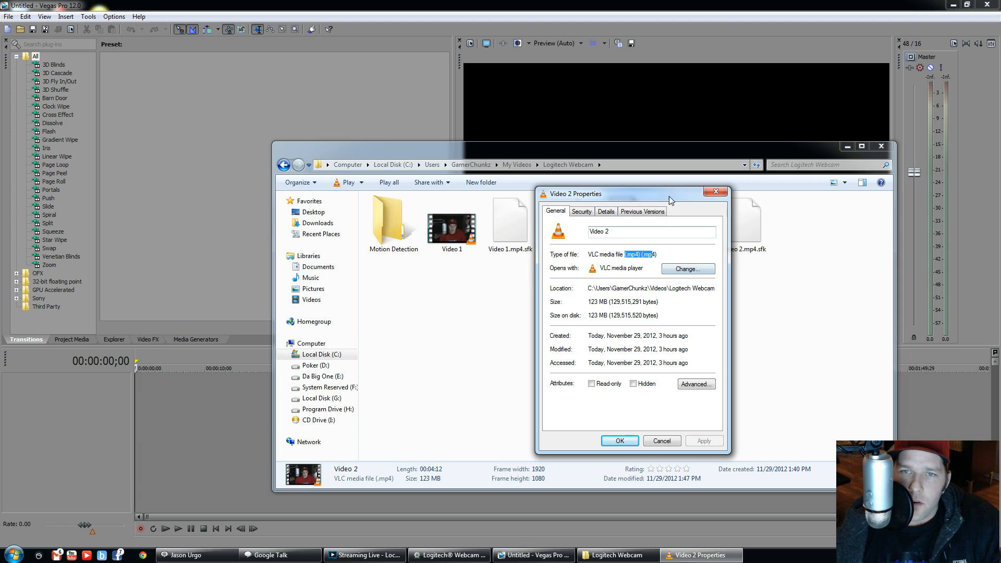
{"action": "mouse_move", "coordinate": [662, 254]}
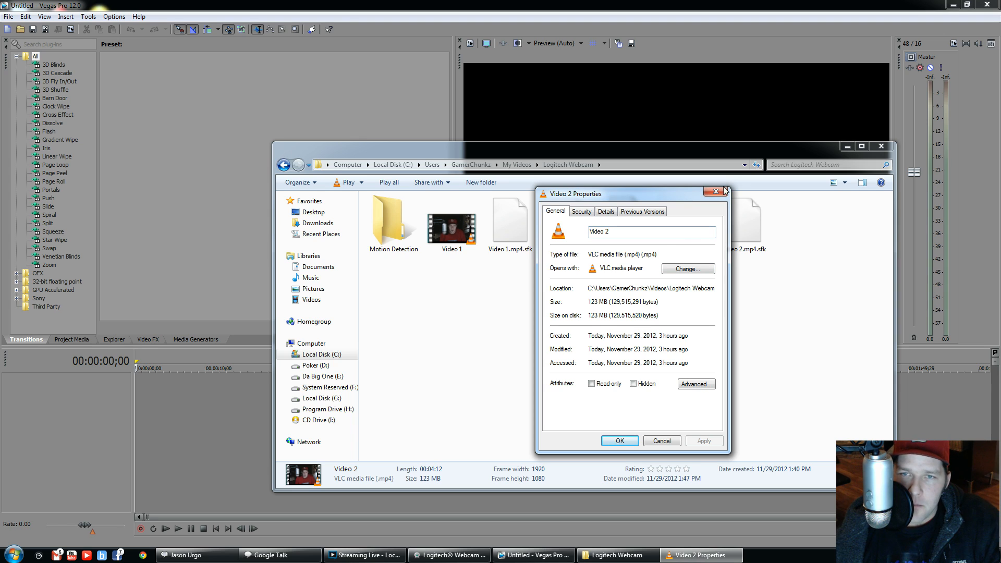
{"action": "mouse_move", "coordinate": [716, 193]}
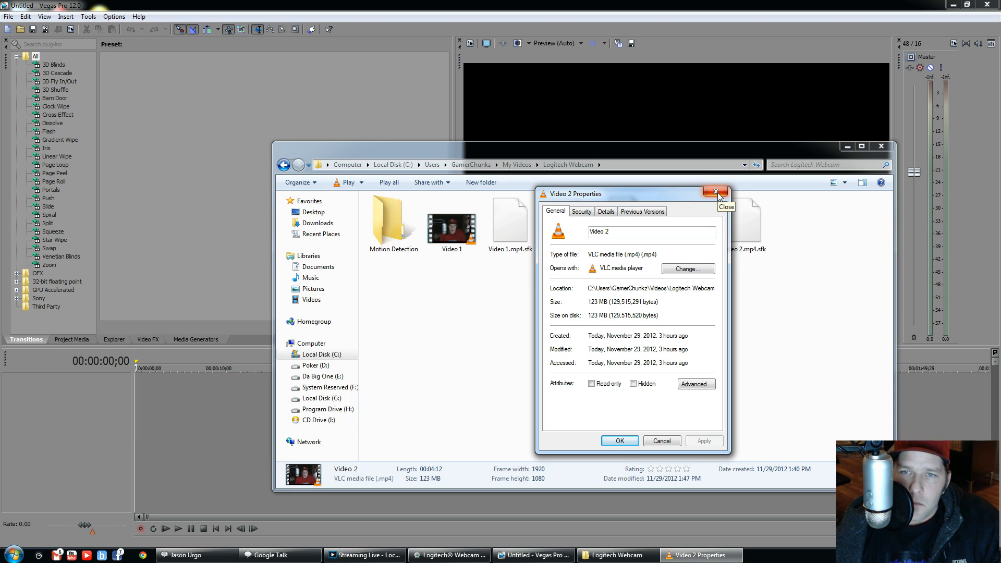
Step: Close Video 2's properties and add it to the timeline, declining to match project settings
{"action": "left_click", "coordinate": [714, 194]}
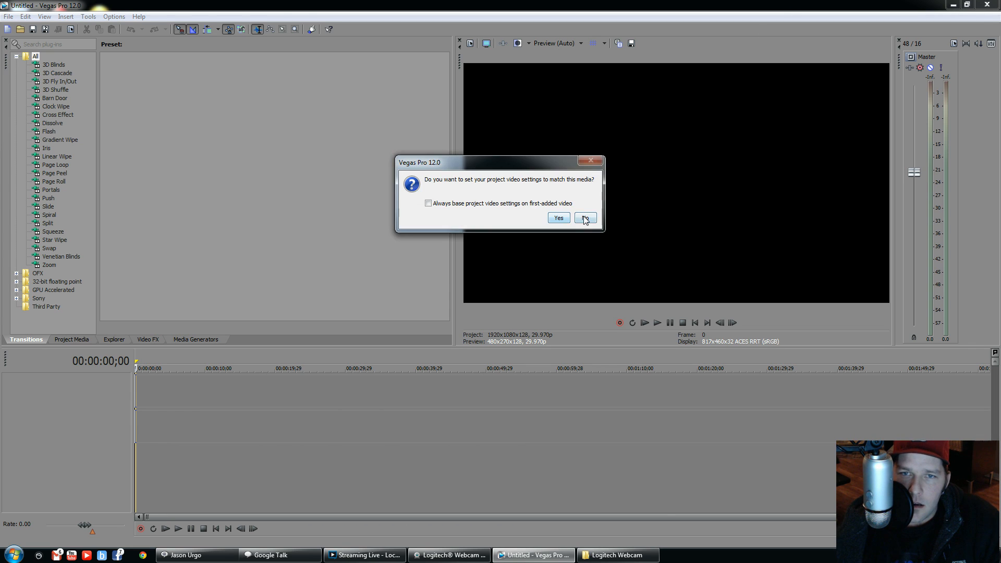
{"action": "left_click", "coordinate": [584, 217]}
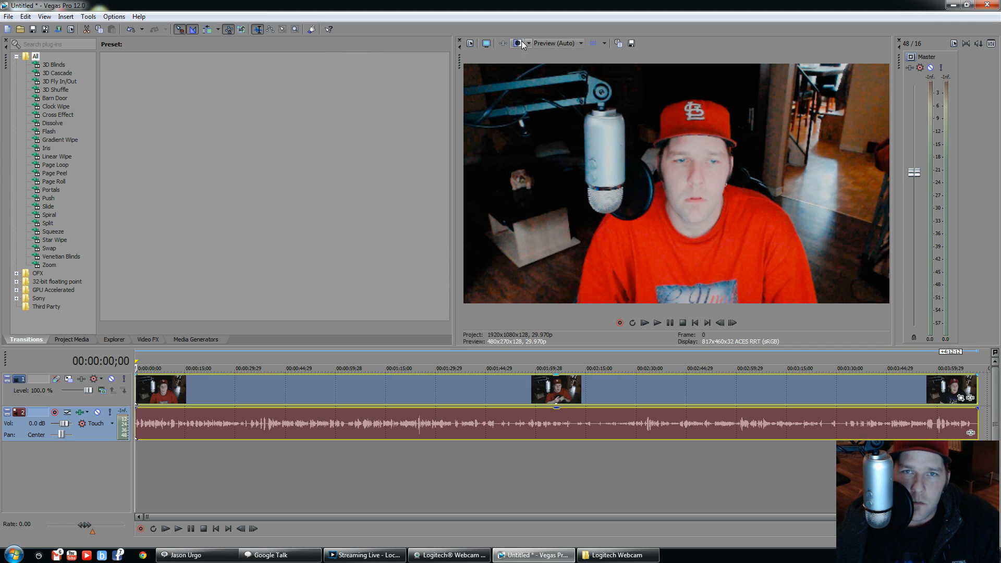
Step: Set the project's View transform to Off in Project Properties and apply it
{"action": "left_click", "coordinate": [515, 43]}
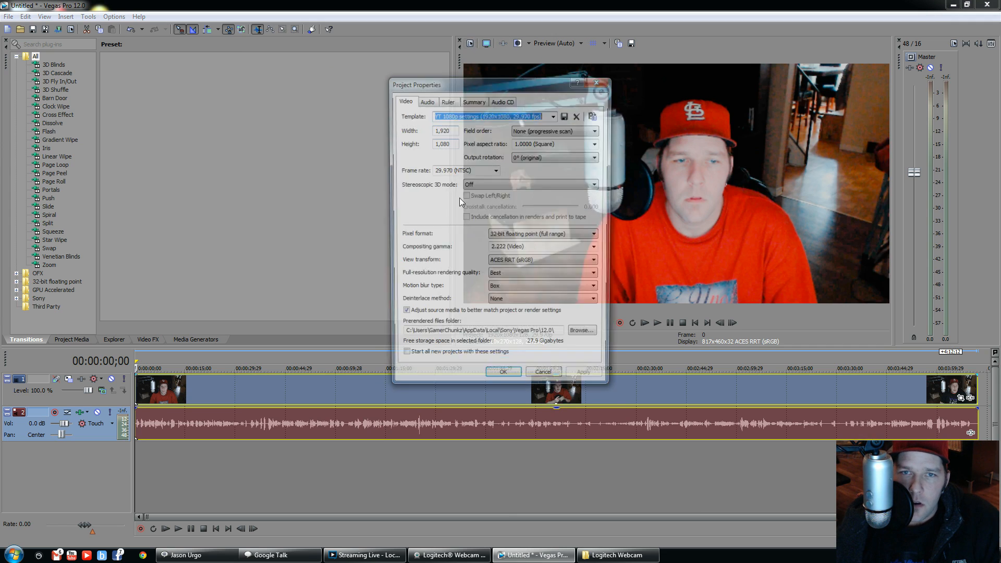
{"action": "left_click", "coordinate": [596, 262]}
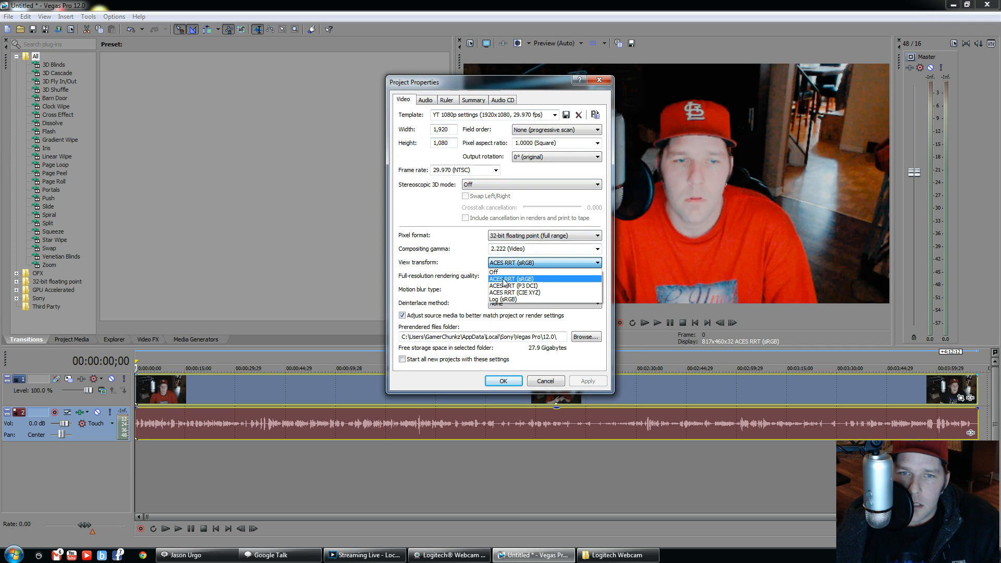
{"action": "mouse_move", "coordinate": [505, 272]}
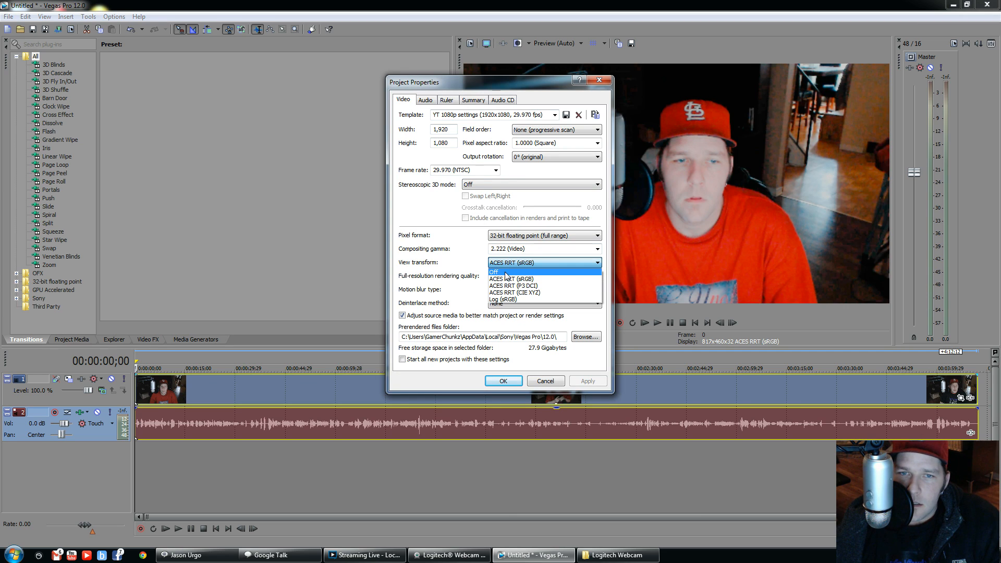
{"action": "left_click", "coordinate": [494, 272]}
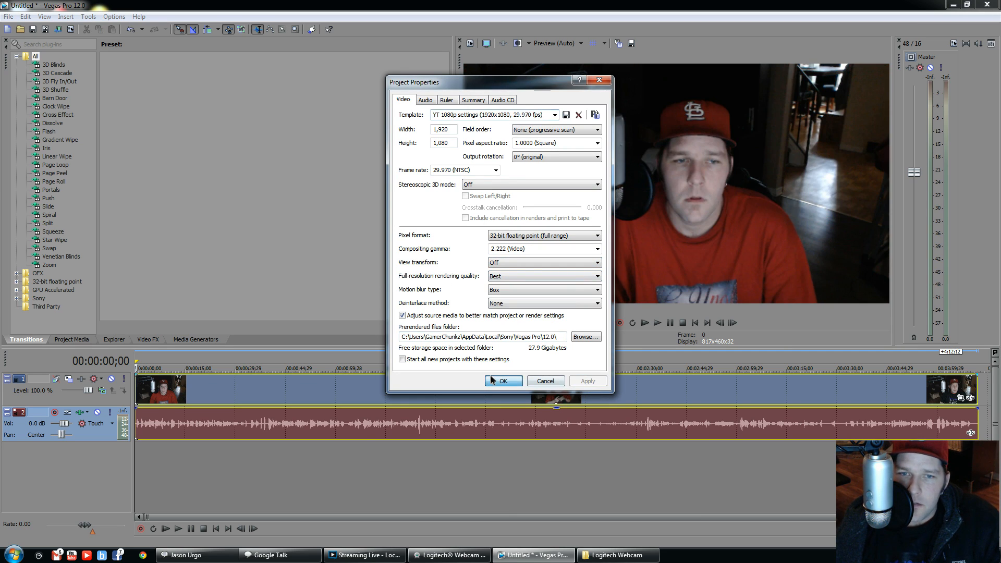
{"action": "left_click", "coordinate": [503, 380]}
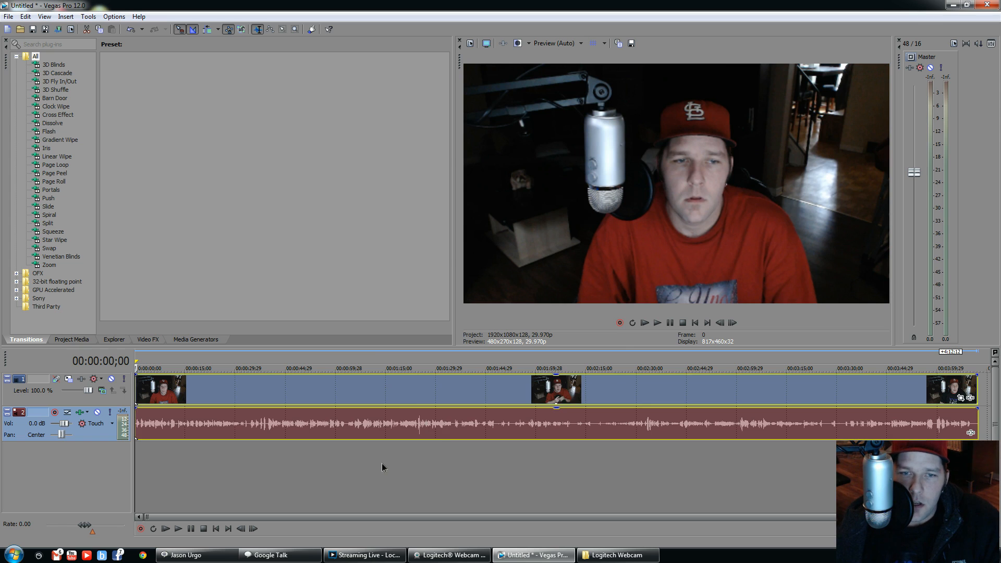